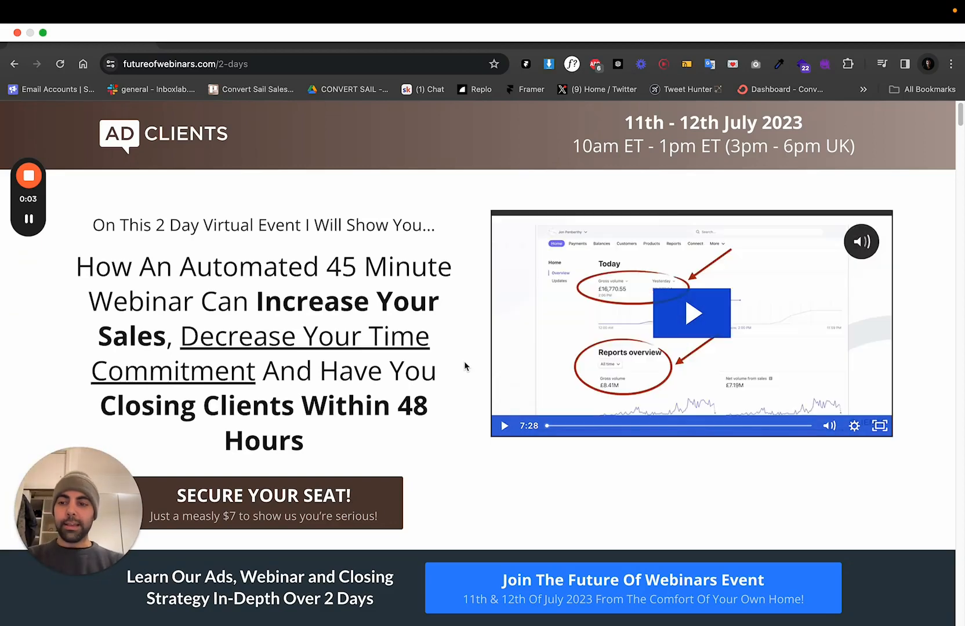
{"action": "mouse_move", "coordinate": [457, 217]}
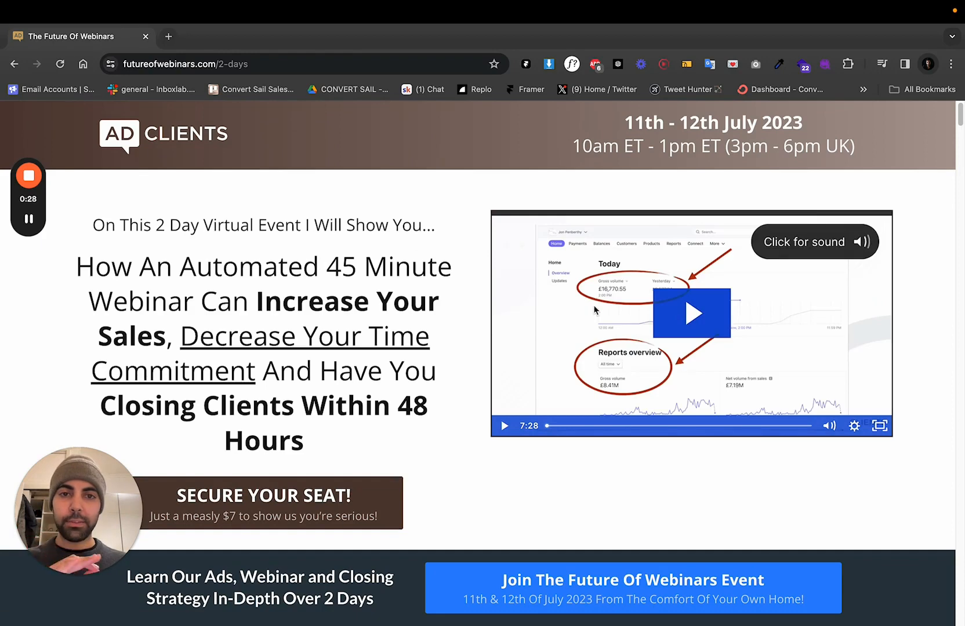
Step: Scroll the landing page down past the $7 explanation and two-day agenda to the client testimonial video grid
{"action": "left_click", "coordinate": [813, 241]}
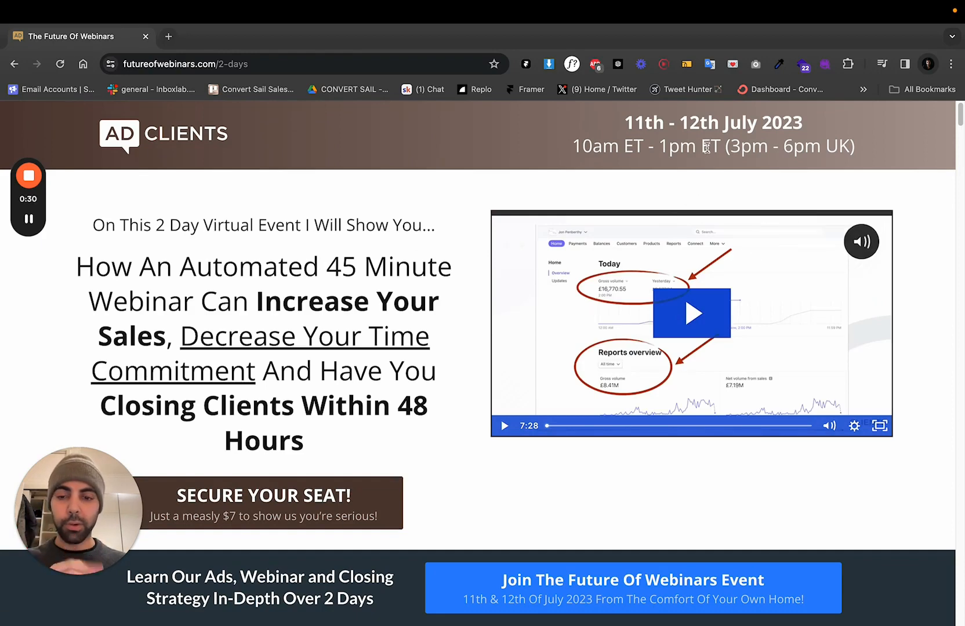
{"action": "scroll", "scroll_direction": "down", "scroll_amount": 3}
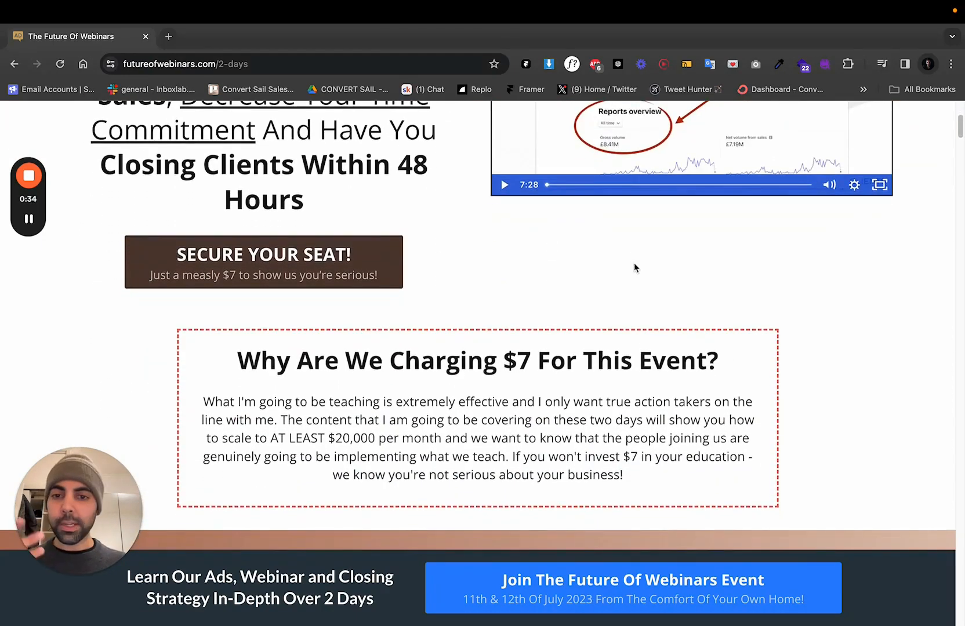
{"action": "scroll", "scroll_direction": "down", "scroll_amount": 3}
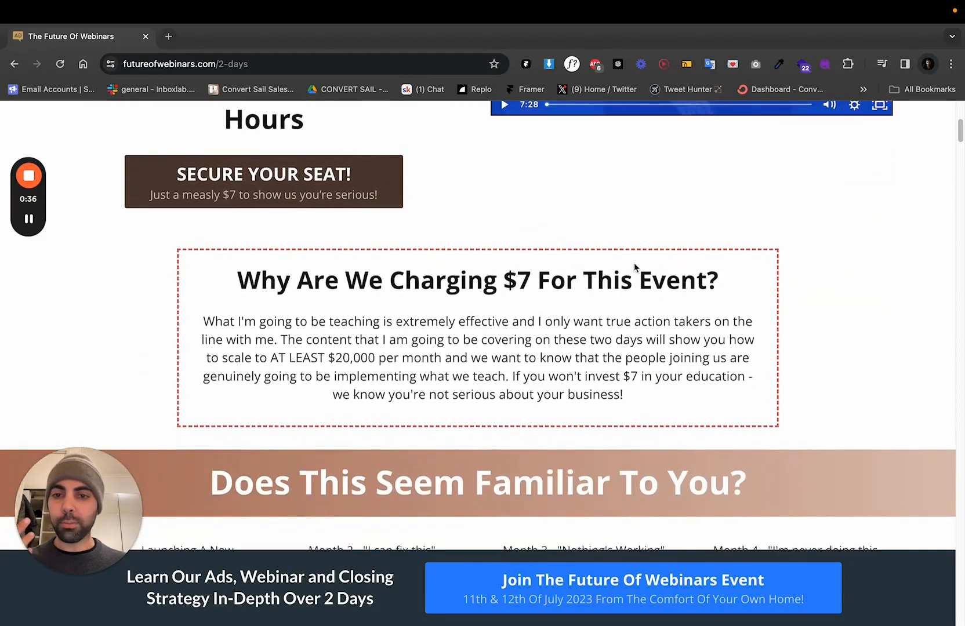
{"action": "scroll", "scroll_direction": "down", "scroll_amount": 3}
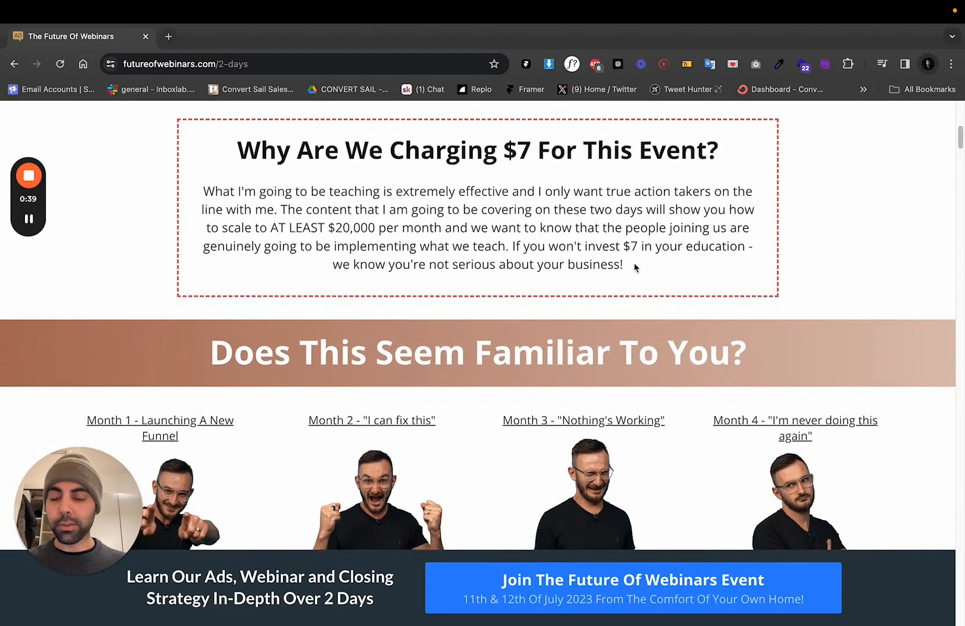
{"action": "scroll", "scroll_direction": "down", "scroll_amount": 3}
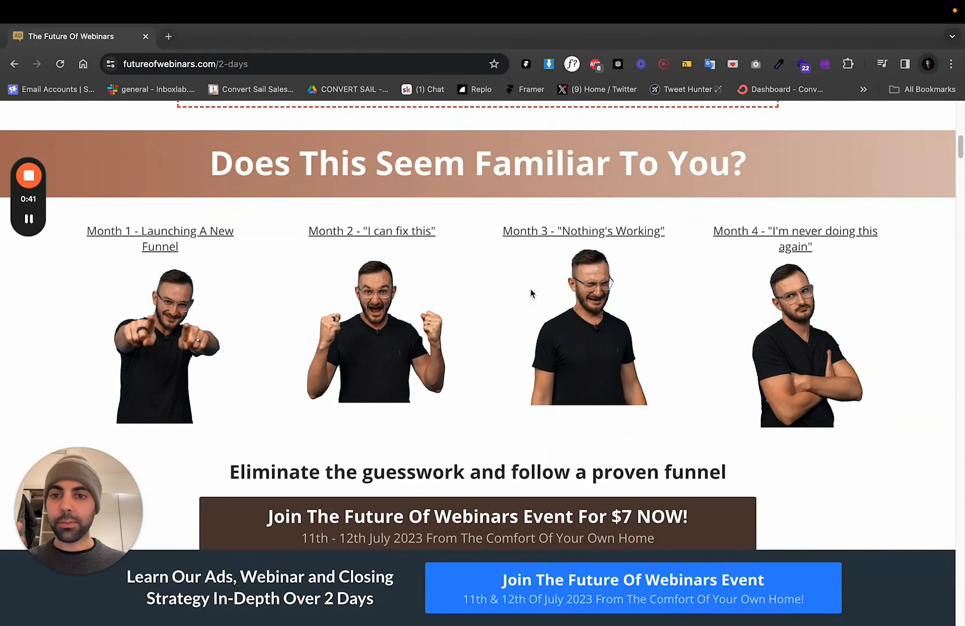
{"action": "scroll", "scroll_direction": "down", "scroll_amount": 3}
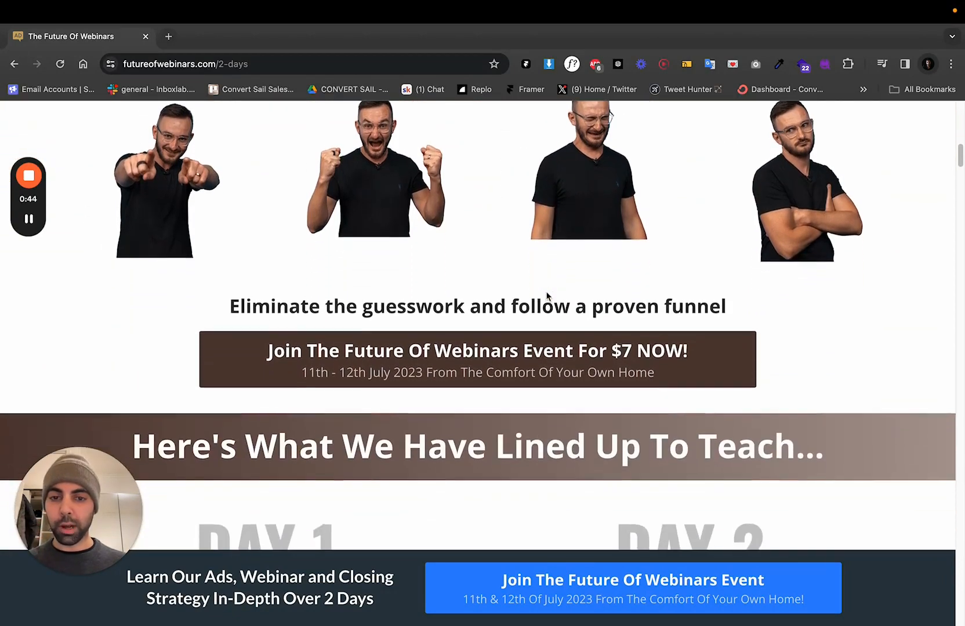
{"action": "scroll", "scroll_direction": "down", "scroll_amount": 3}
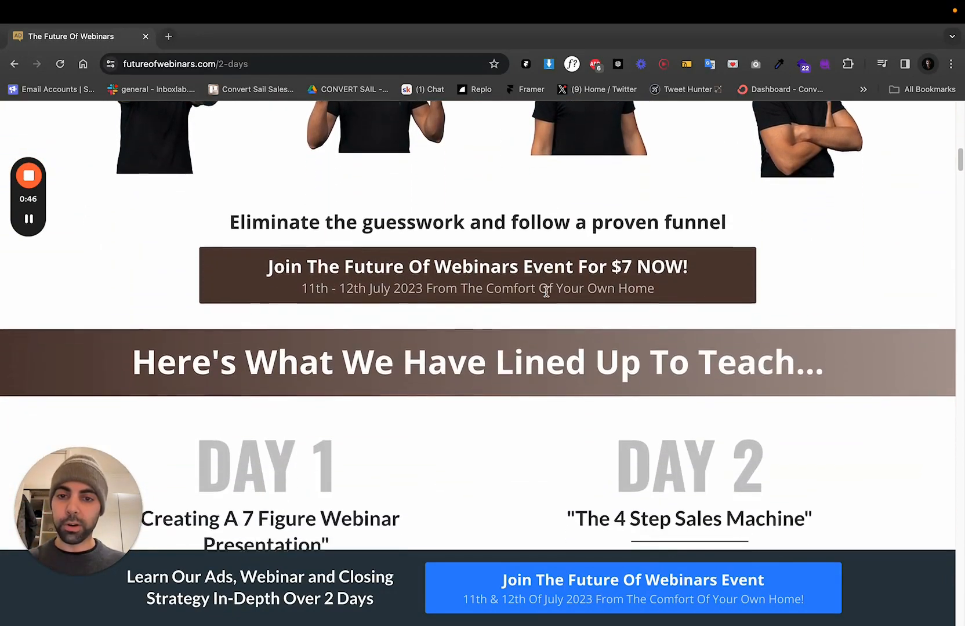
{"action": "scroll", "scroll_direction": "down", "scroll_amount": 3}
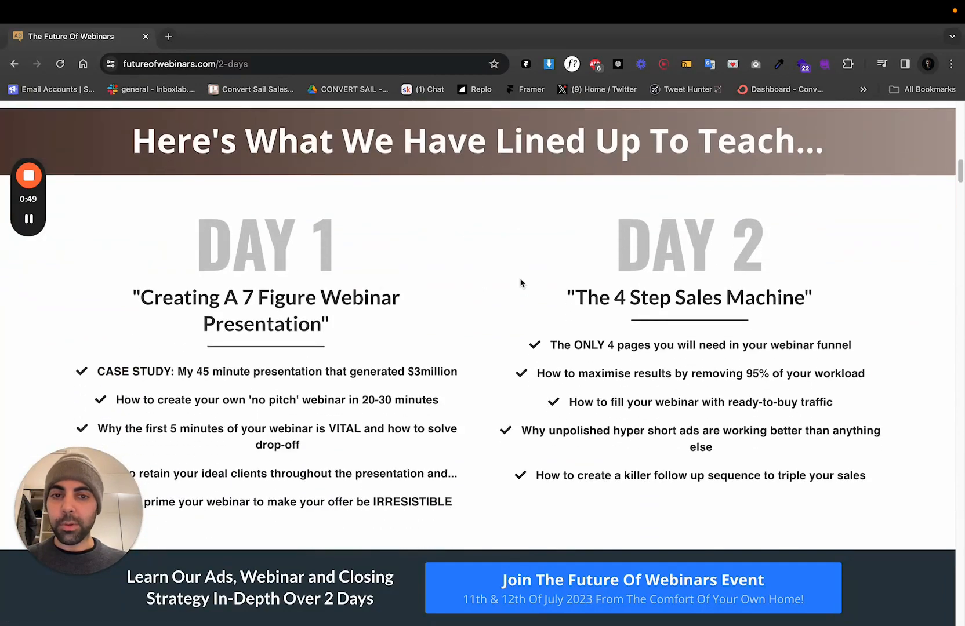
{"action": "scroll", "scroll_direction": "down", "scroll_amount": 3}
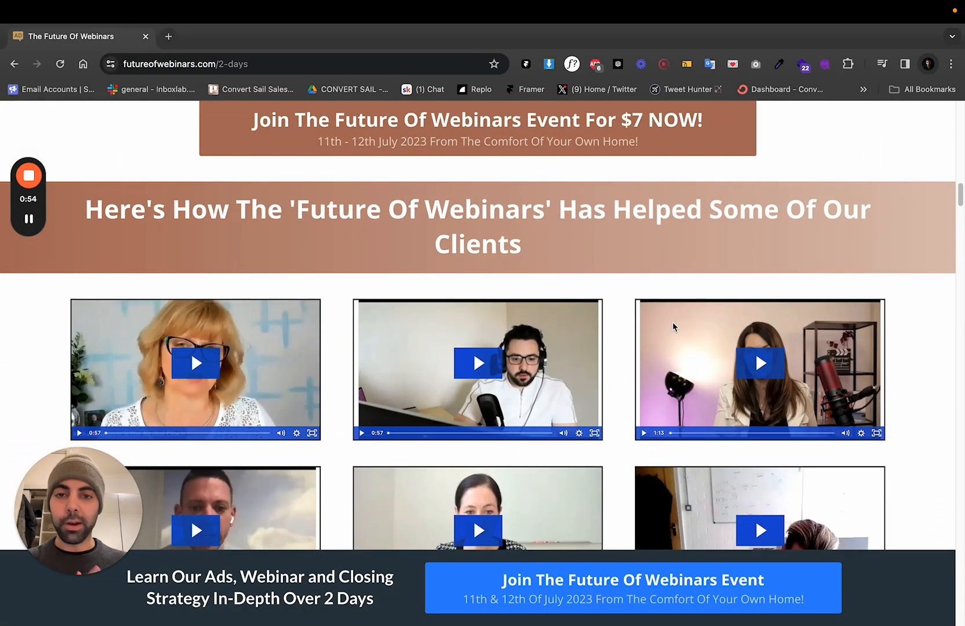
Step: Scroll through the 7 BONUSES and 'Who Is This Event For' sections of the page
{"action": "scroll", "scroll_direction": "down", "scroll_amount": 3}
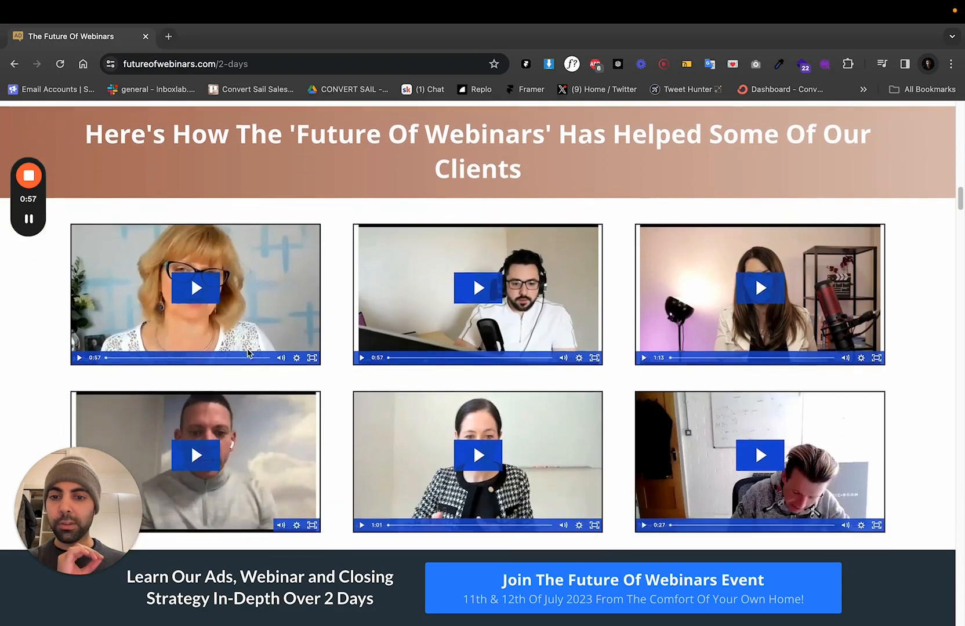
{"action": "scroll", "scroll_direction": "down", "scroll_amount": 3}
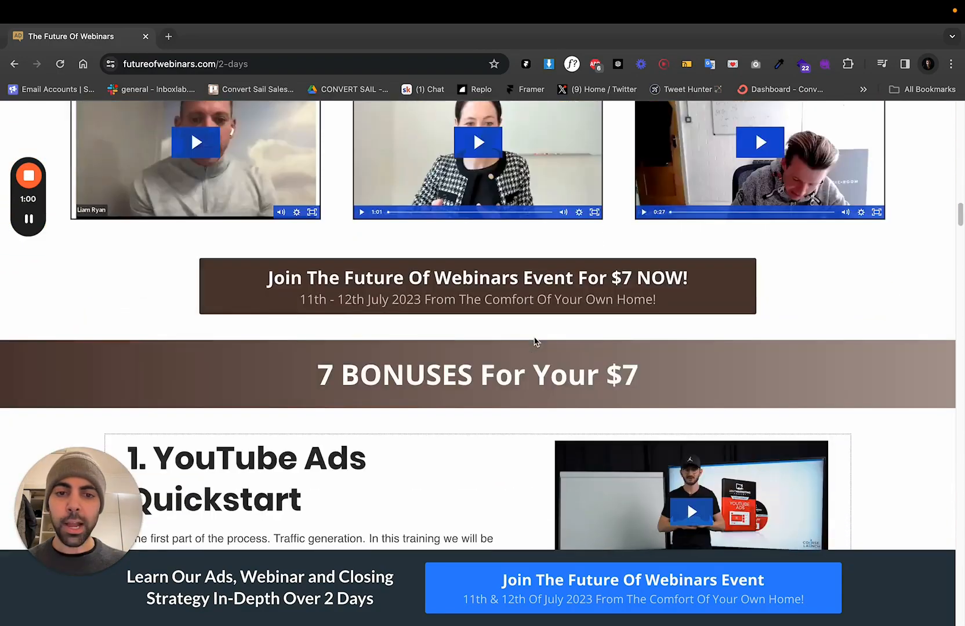
{"action": "scroll", "scroll_direction": "down", "scroll_amount": 3}
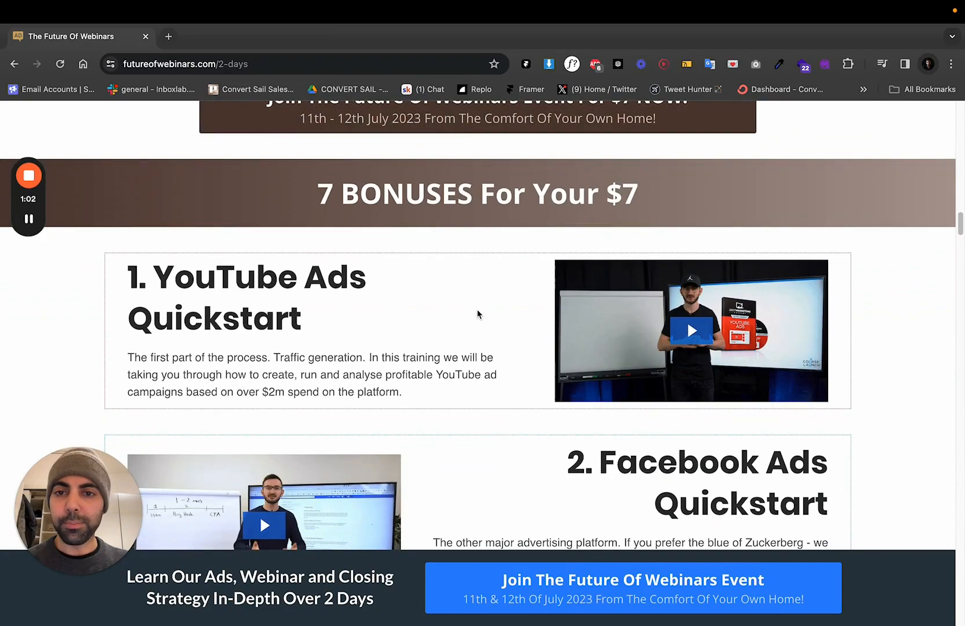
{"action": "scroll", "scroll_direction": "down", "scroll_amount": 3}
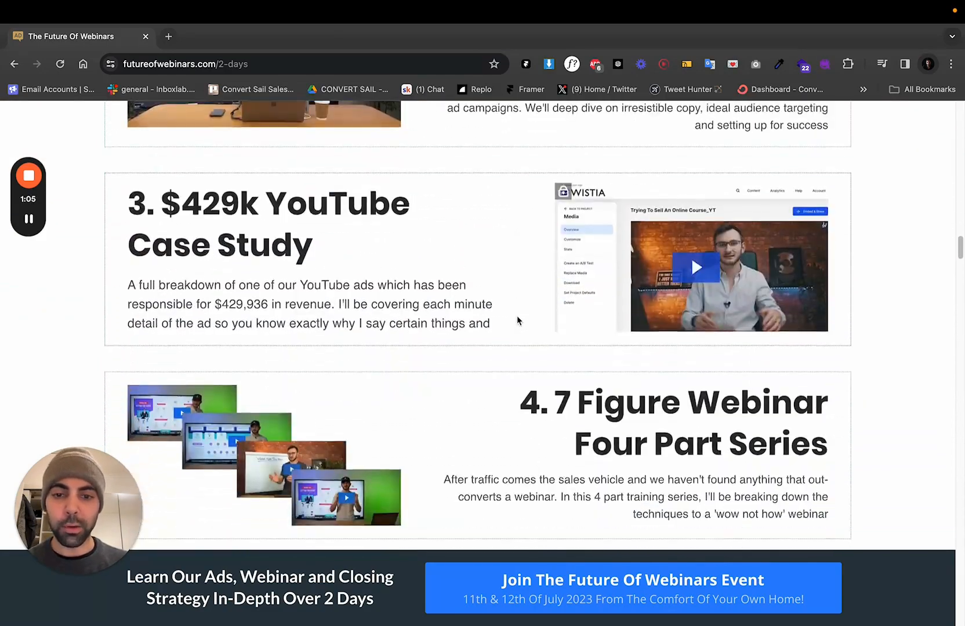
{"action": "scroll", "scroll_direction": "down", "scroll_amount": 3}
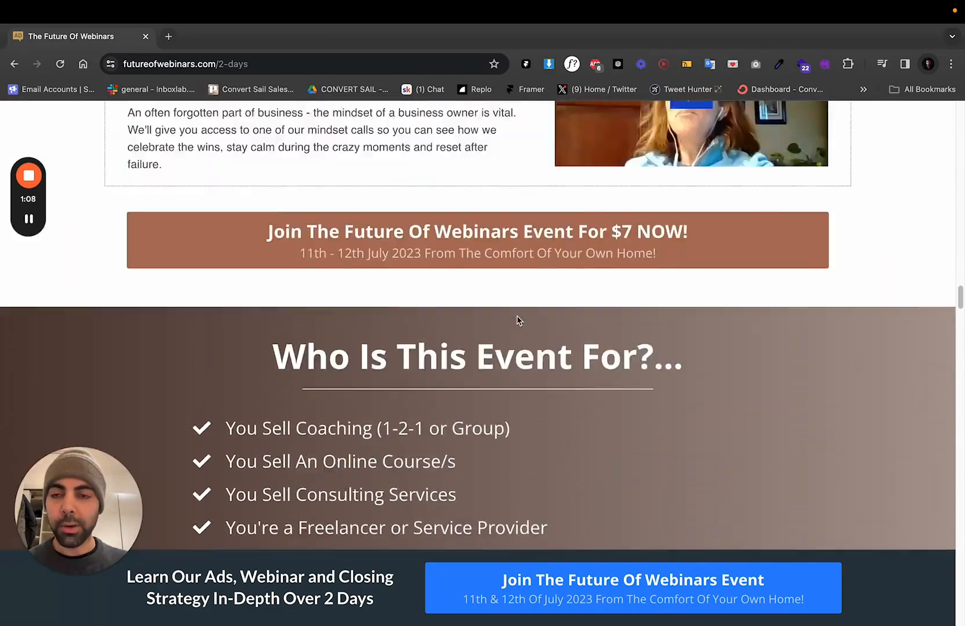
{"action": "scroll", "scroll_direction": "down", "scroll_amount": 3}
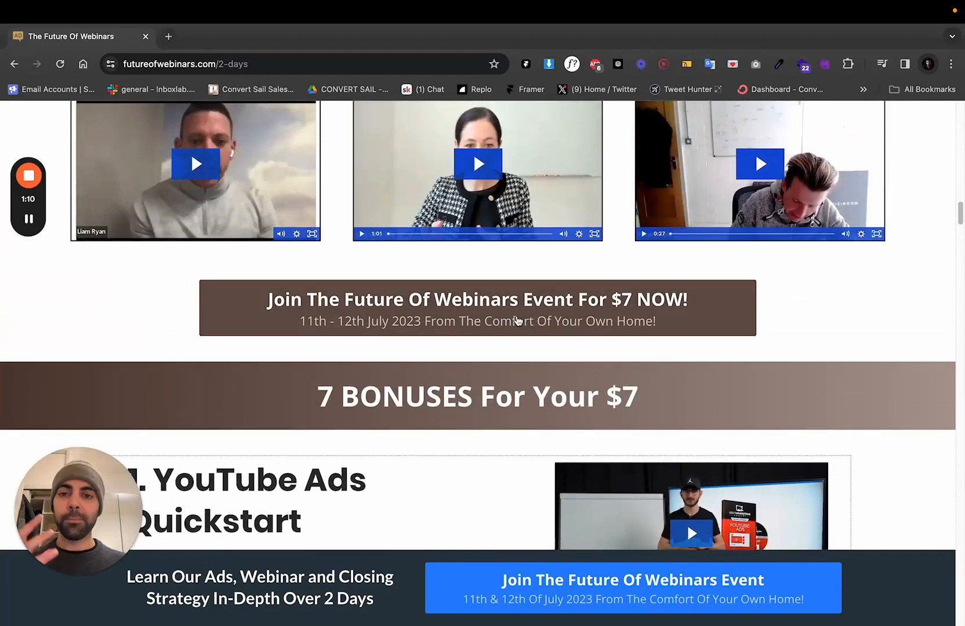
{"action": "scroll", "scroll_direction": "down", "scroll_amount": 3}
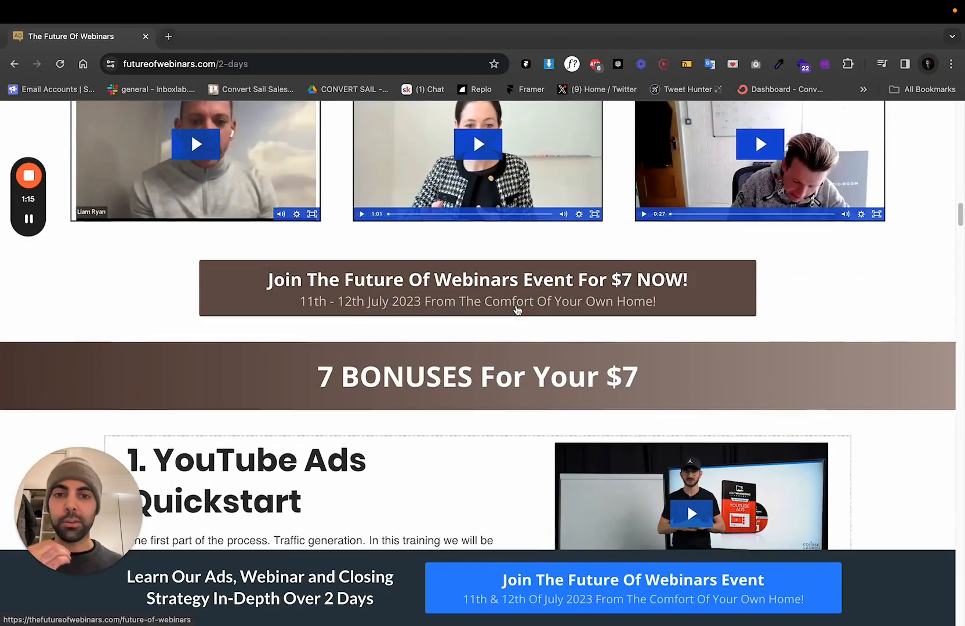
{"action": "scroll", "scroll_direction": "down", "scroll_amount": 3}
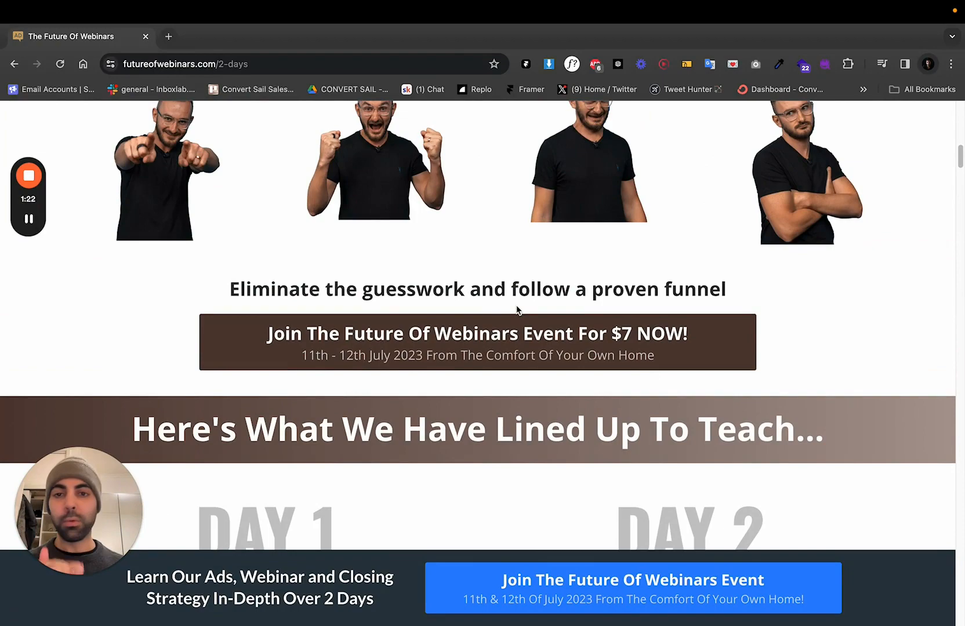
Step: Scroll back up around 'Here's What We Have Lined Up To Teach' and the proven-funnel section
{"action": "scroll", "scroll_direction": "up", "scroll_amount": 3}
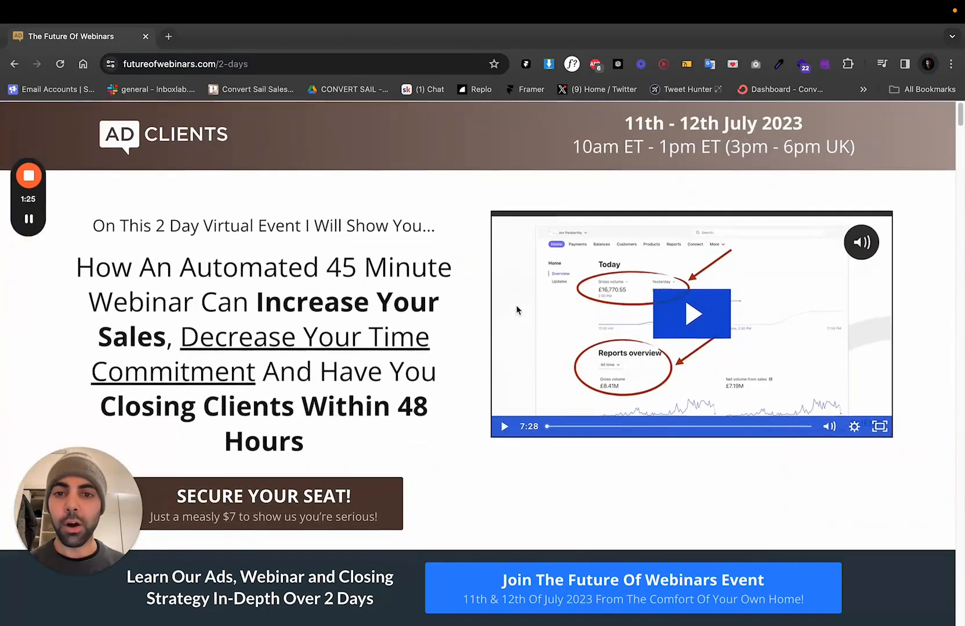
{"action": "mouse_move", "coordinate": [466, 351]}
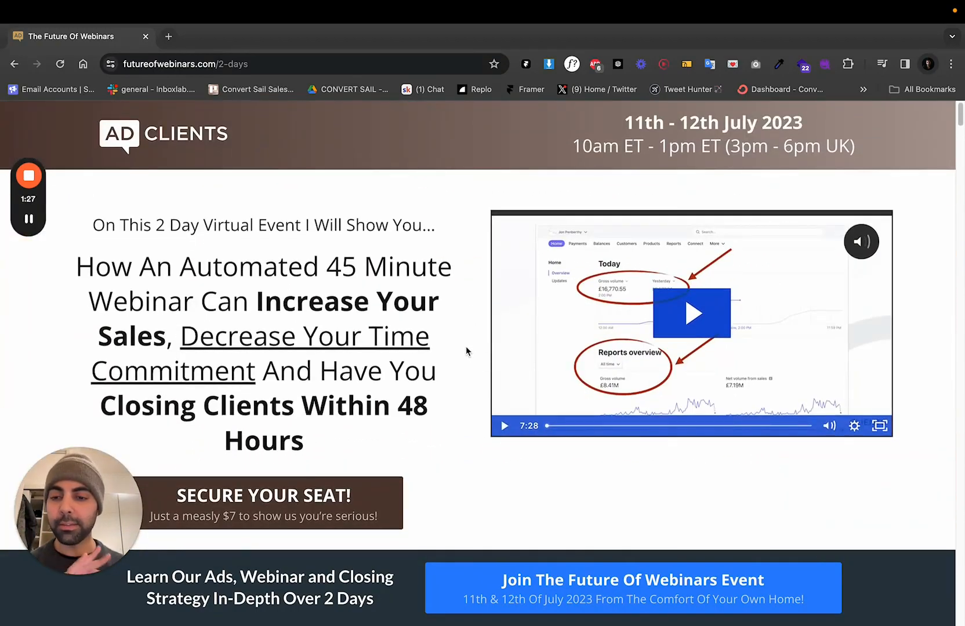
{"action": "mouse_move", "coordinate": [560, 572]}
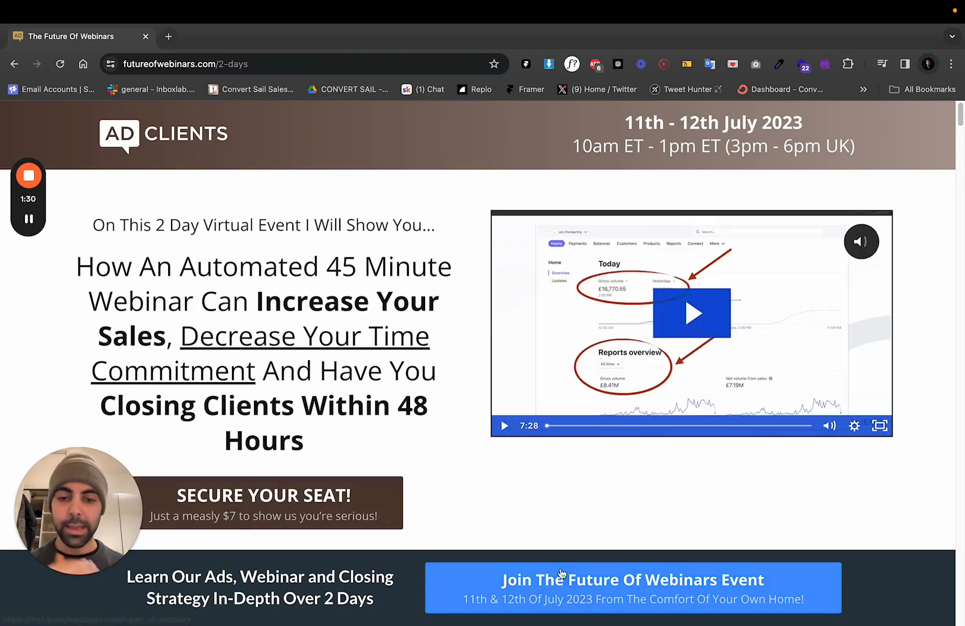
{"action": "scroll", "scroll_direction": "down", "scroll_amount": 3}
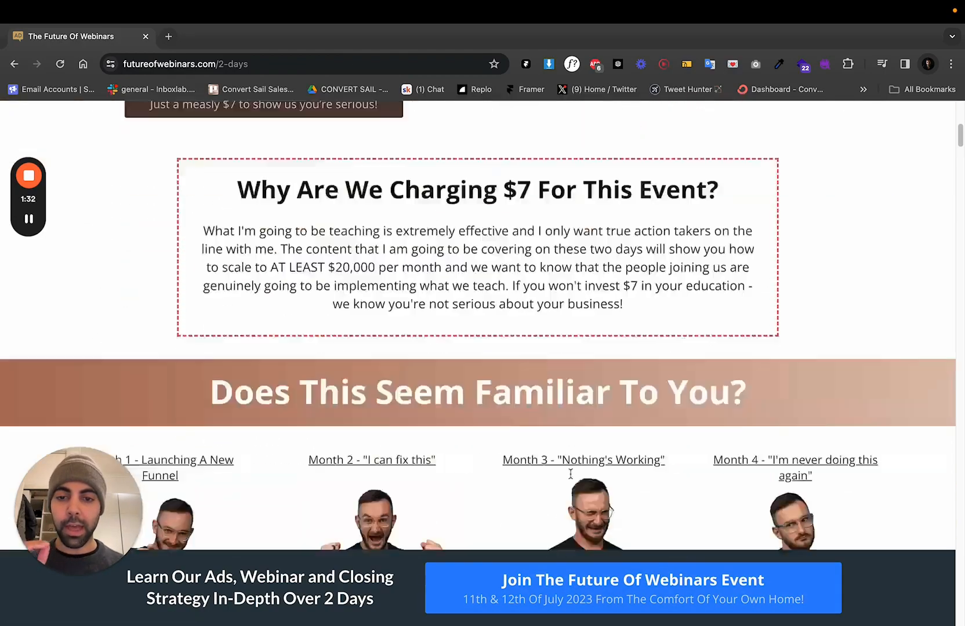
{"action": "scroll", "scroll_direction": "down", "scroll_amount": 3}
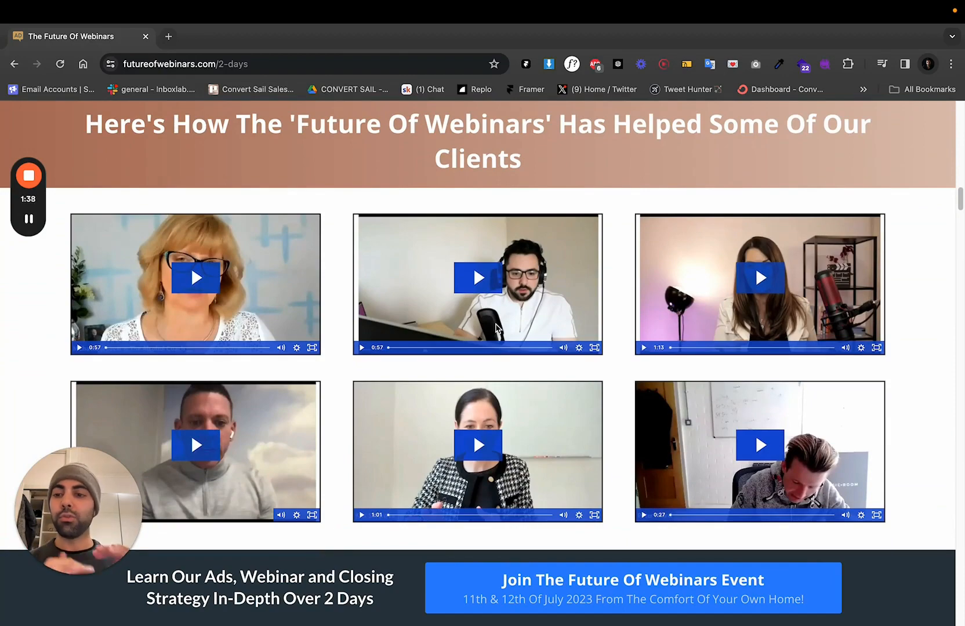
{"action": "scroll", "scroll_direction": "up", "scroll_amount": 3}
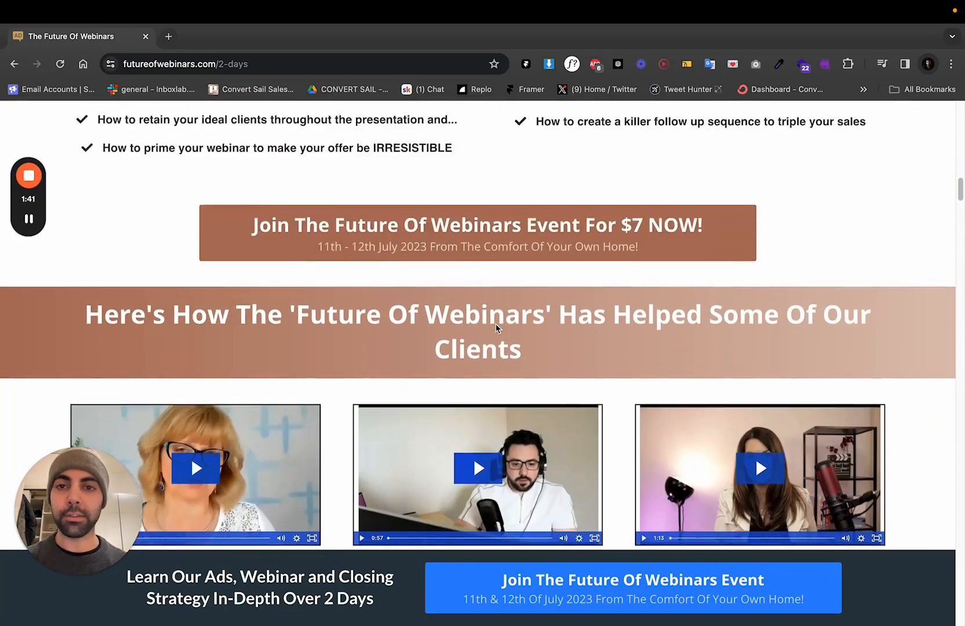
{"action": "scroll", "scroll_direction": "up", "scroll_amount": 3}
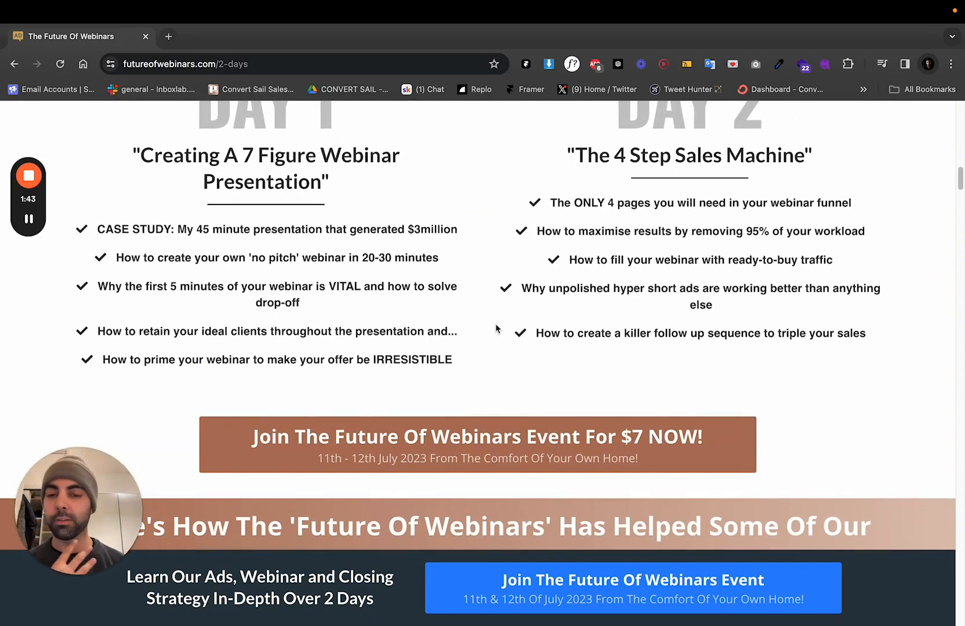
{"action": "mouse_move", "coordinate": [491, 323]}
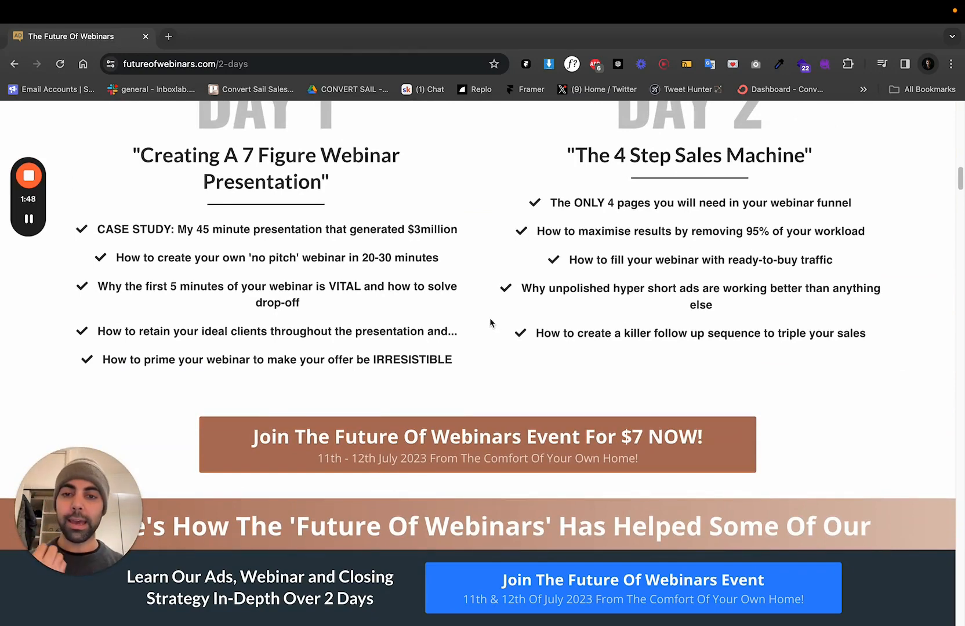
Step: Scroll down again past the curriculum to the 'Who Is This Event For?' section
{"action": "scroll", "scroll_direction": "down", "scroll_amount": 3}
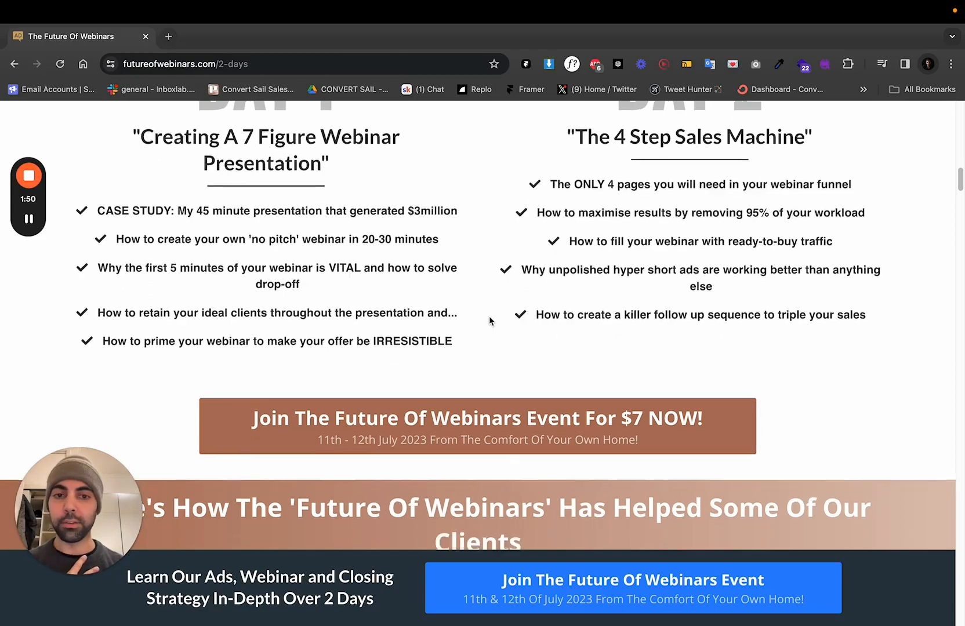
{"action": "scroll", "scroll_direction": "down", "scroll_amount": 3}
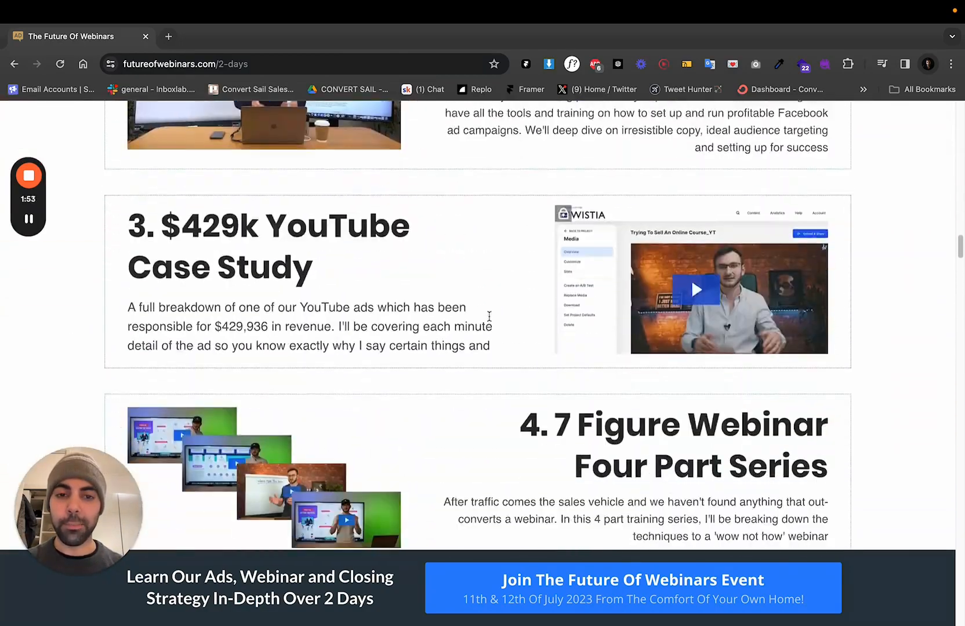
{"action": "scroll", "scroll_direction": "down", "scroll_amount": 3}
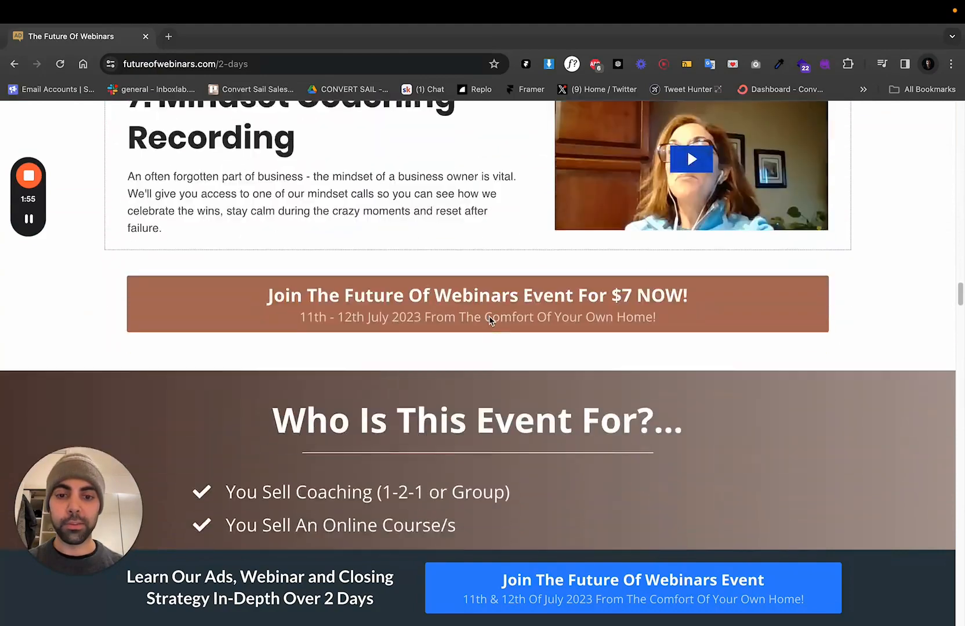
{"action": "scroll", "scroll_direction": "down", "scroll_amount": 3}
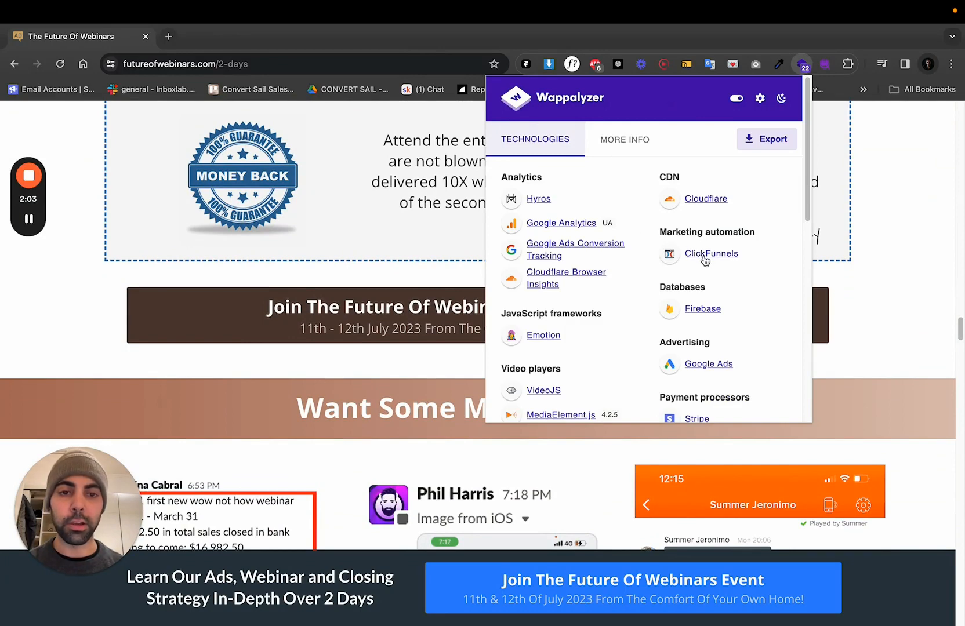
{"action": "mouse_move", "coordinate": [396, 287]}
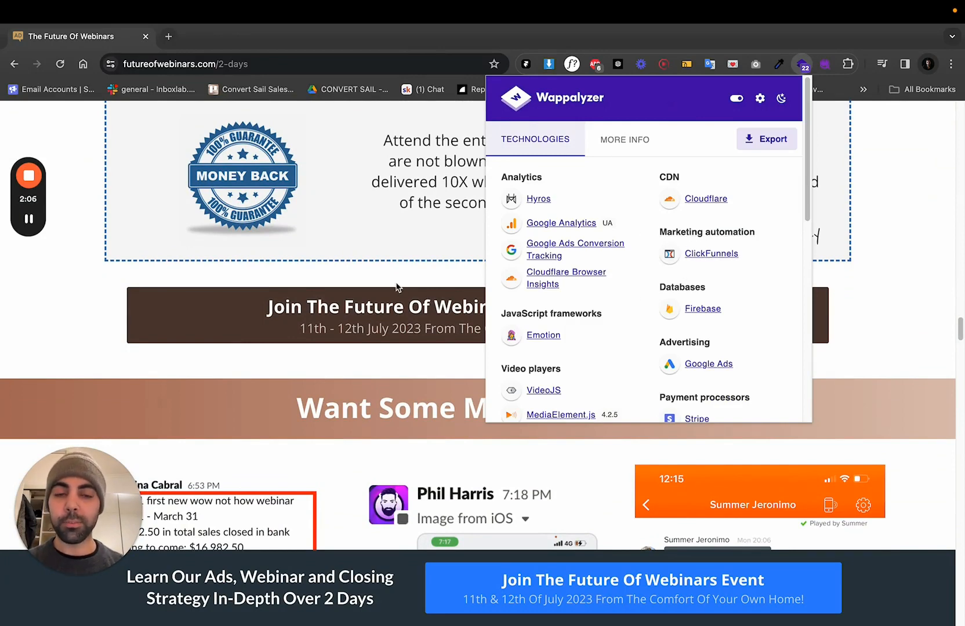
{"action": "mouse_move", "coordinate": [589, 235]}
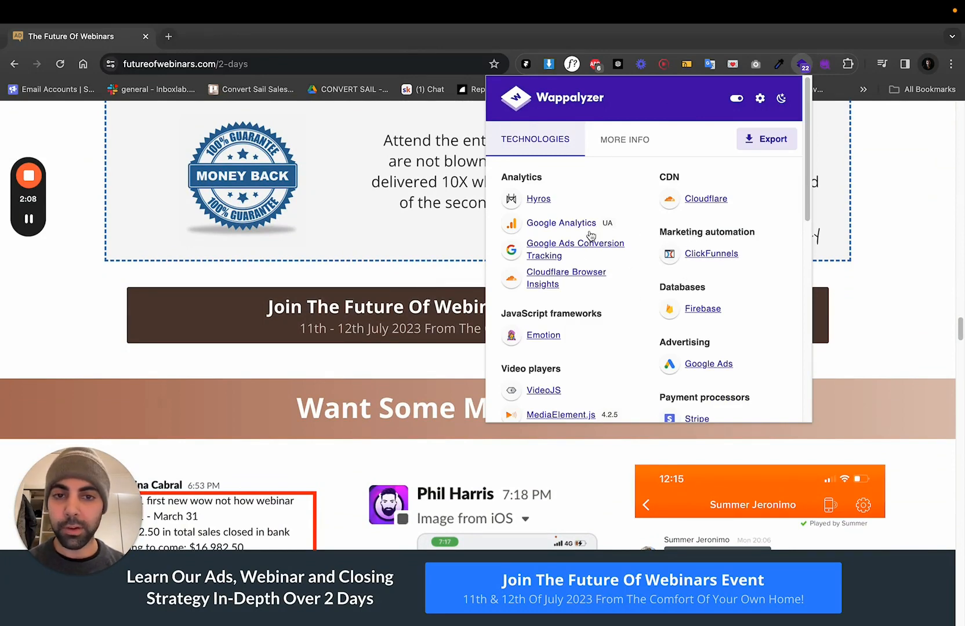
Step: Scroll the Wappalyzer Technologies list showing Hyros, ClickFunnels, Cloudflare, Stripe and Recurly
{"action": "scroll", "scroll_direction": "down", "scroll_amount": 3}
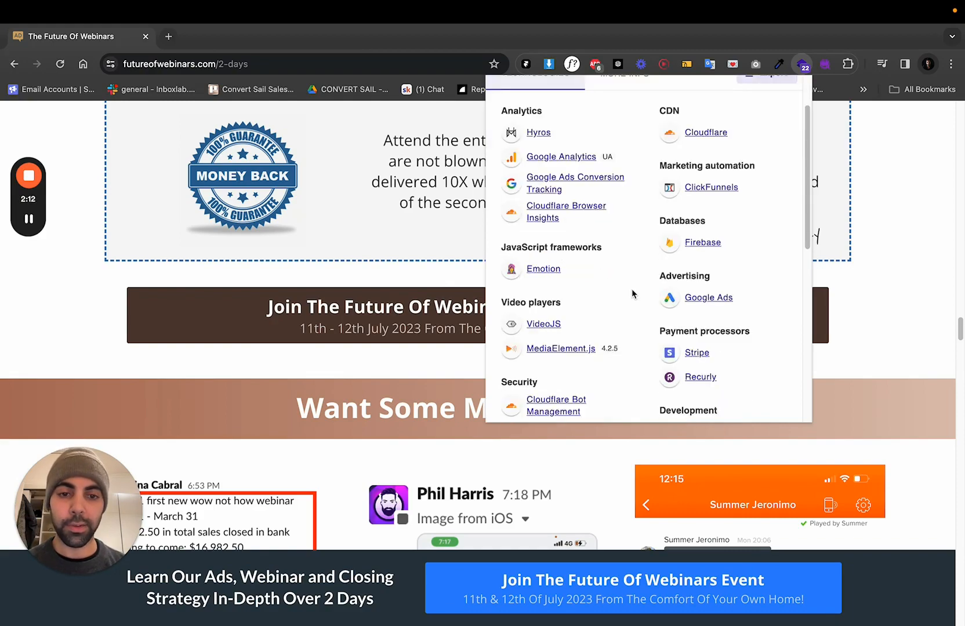
{"action": "scroll", "scroll_direction": "down", "scroll_amount": 3}
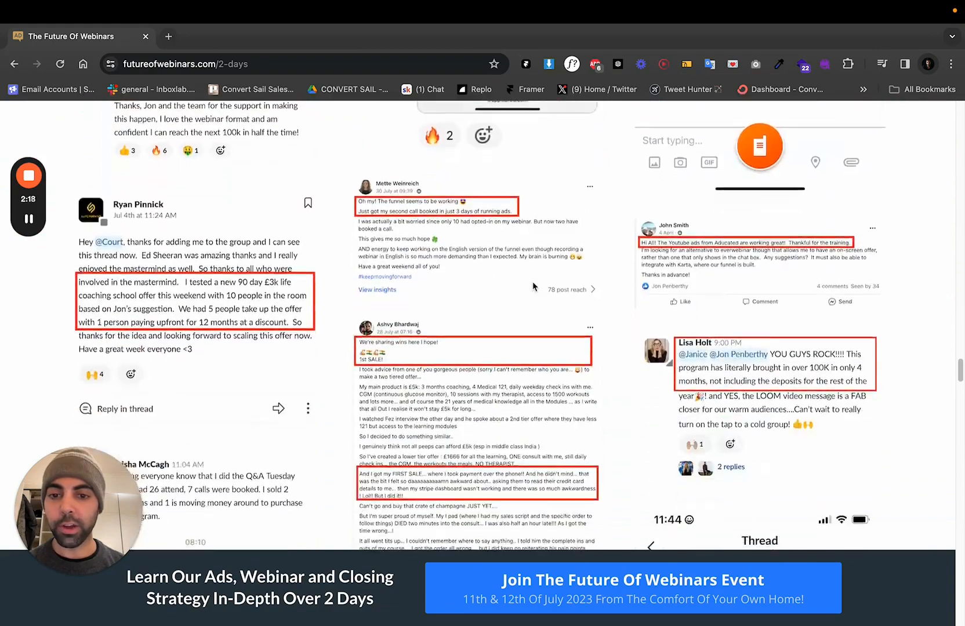
Step: Scroll down through the wall of client-win screenshots, including the £100k coaching milestone
{"action": "scroll", "scroll_direction": "down", "scroll_amount": 3}
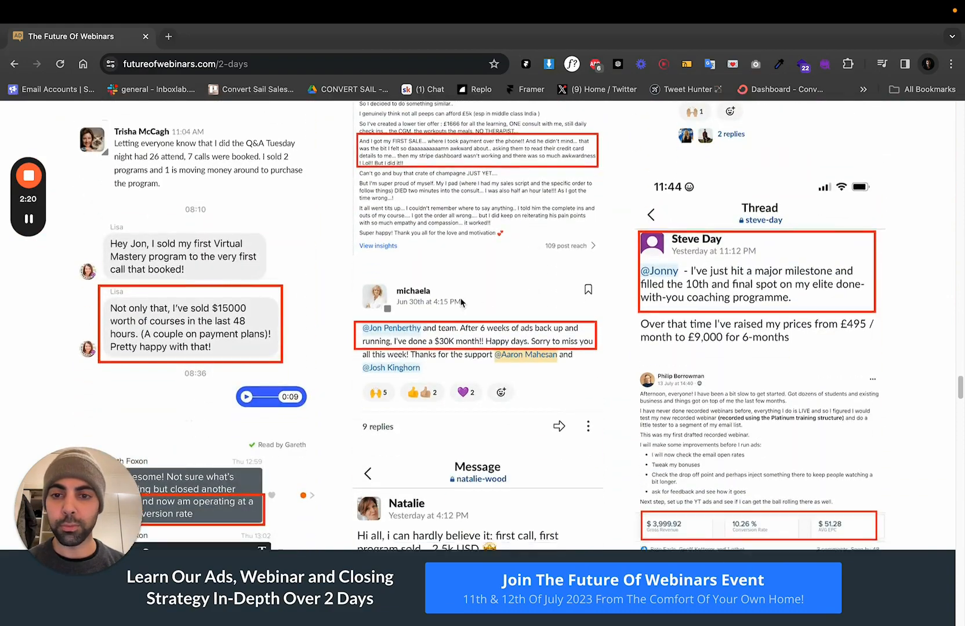
{"action": "scroll", "scroll_direction": "down", "scroll_amount": 3}
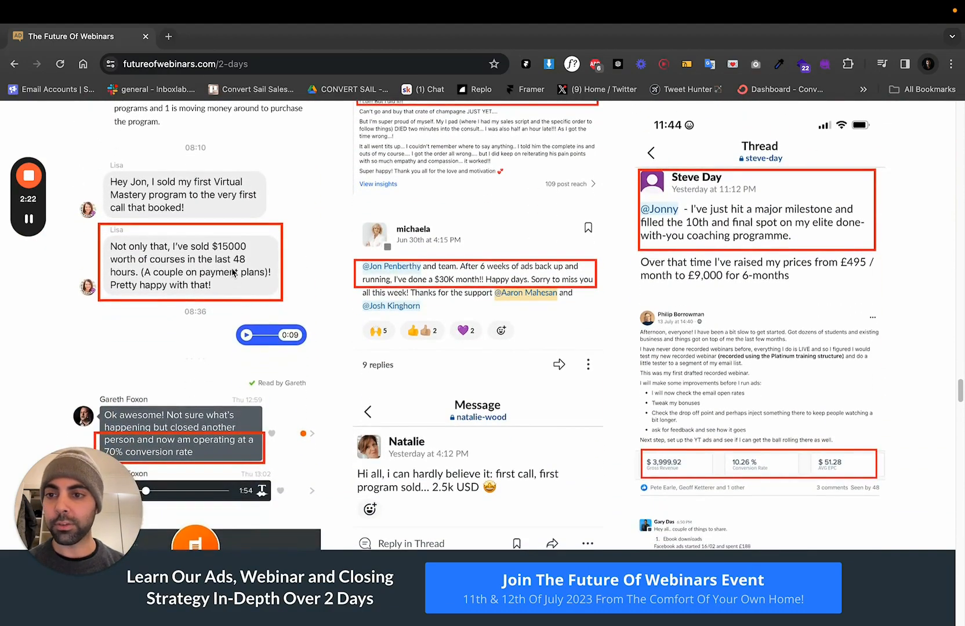
{"action": "scroll", "scroll_direction": "down", "scroll_amount": 3}
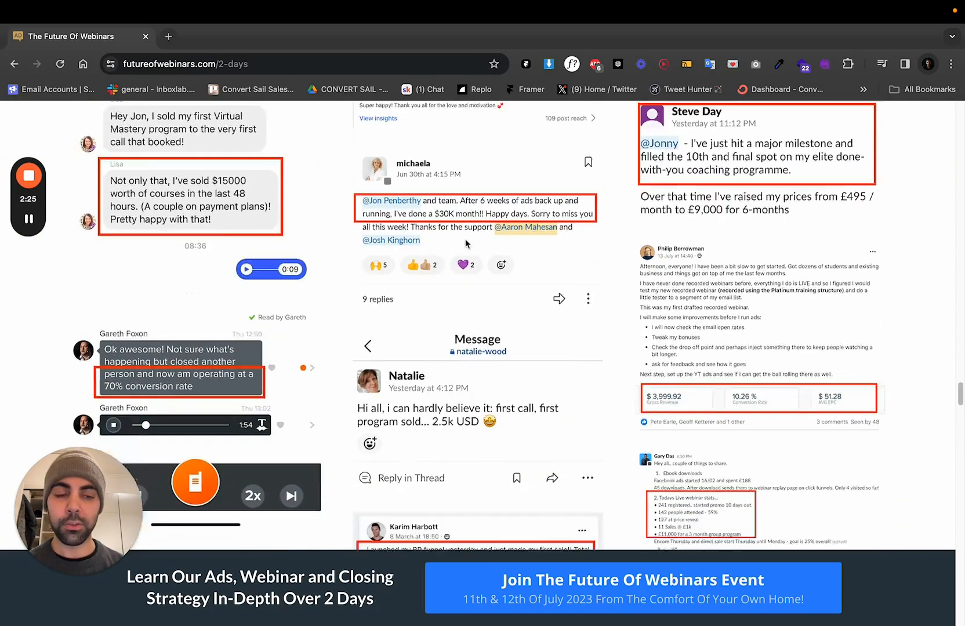
{"action": "scroll", "scroll_direction": "down", "scroll_amount": 3}
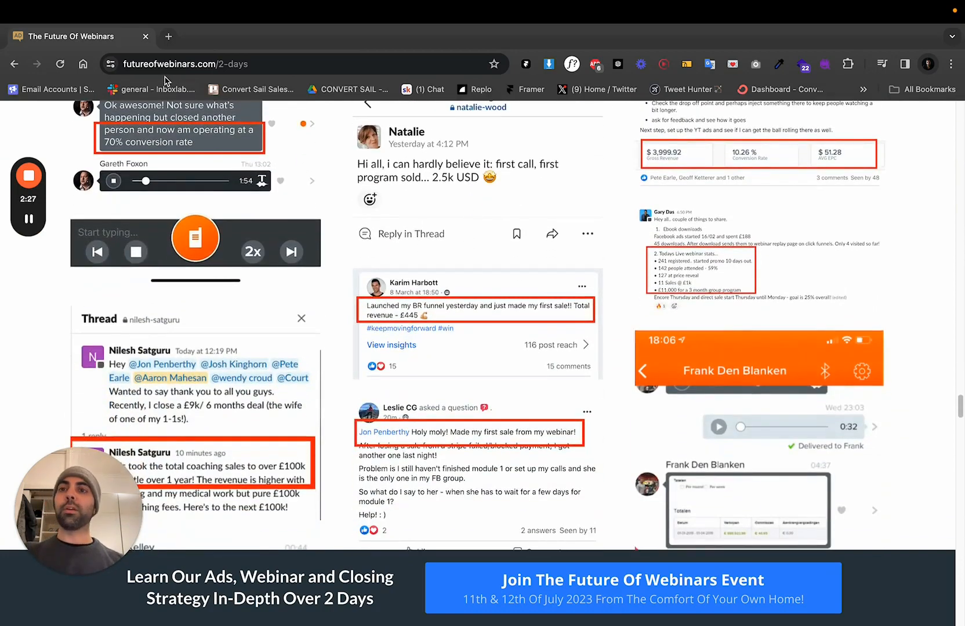